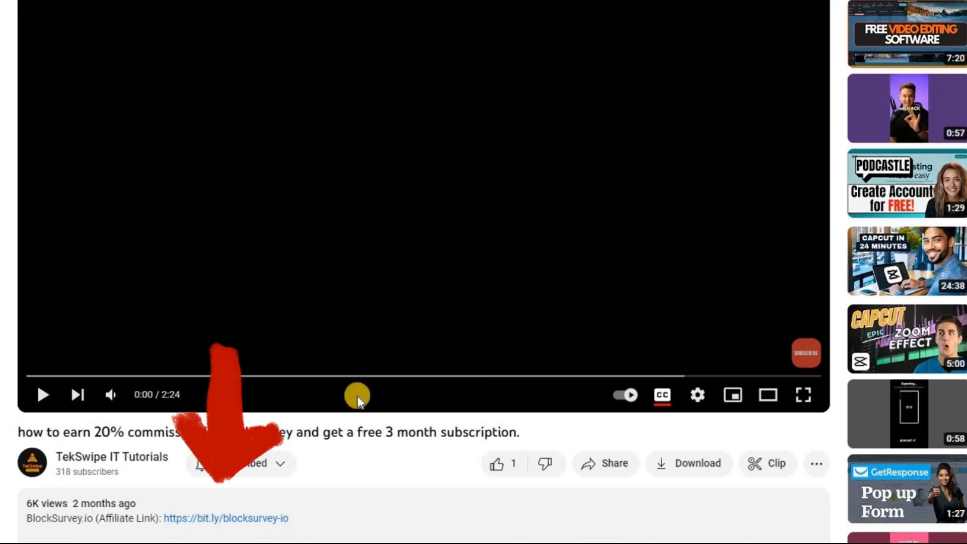
Follow the bit.ly BlockSurvey affiliate link in the YouTube video description.
click(226, 518)
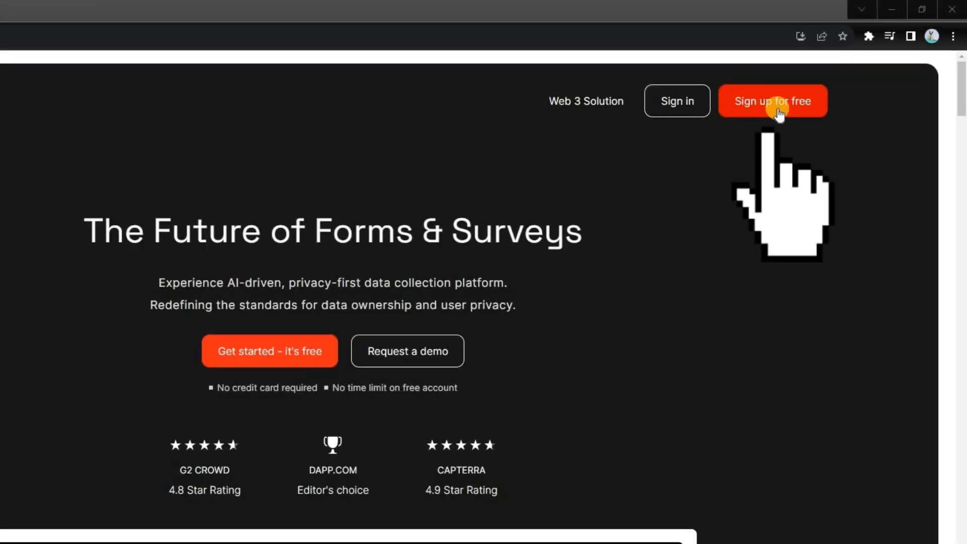
Choose Sign up for free to reach BlockSurvey's registration page.
click(771, 100)
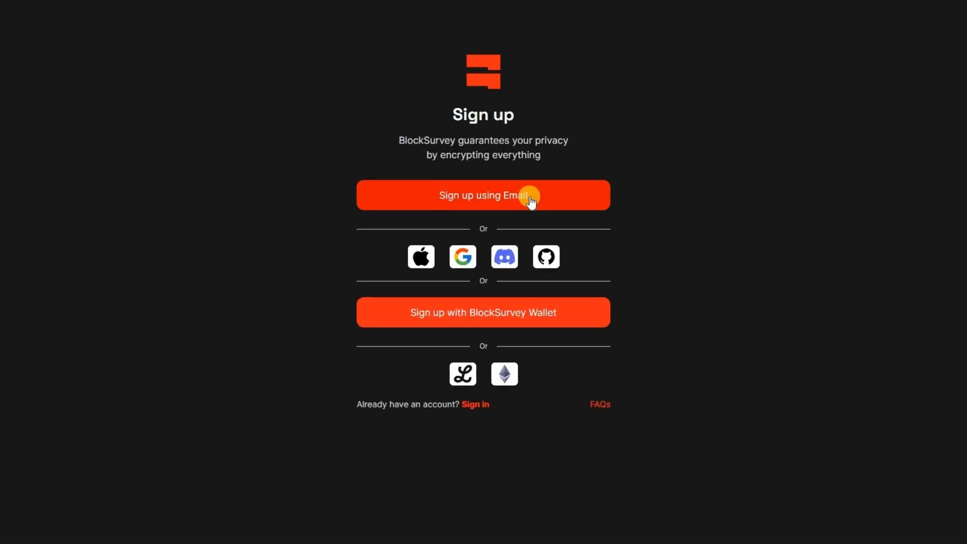
mouse_move(483, 262)
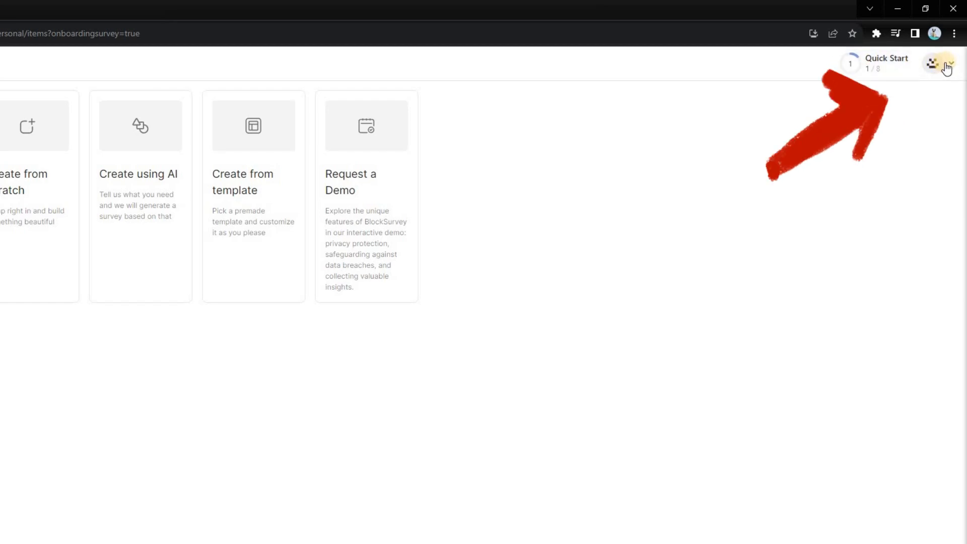
Open My Account settings from the avatar dropdown at the top right.
click(934, 63)
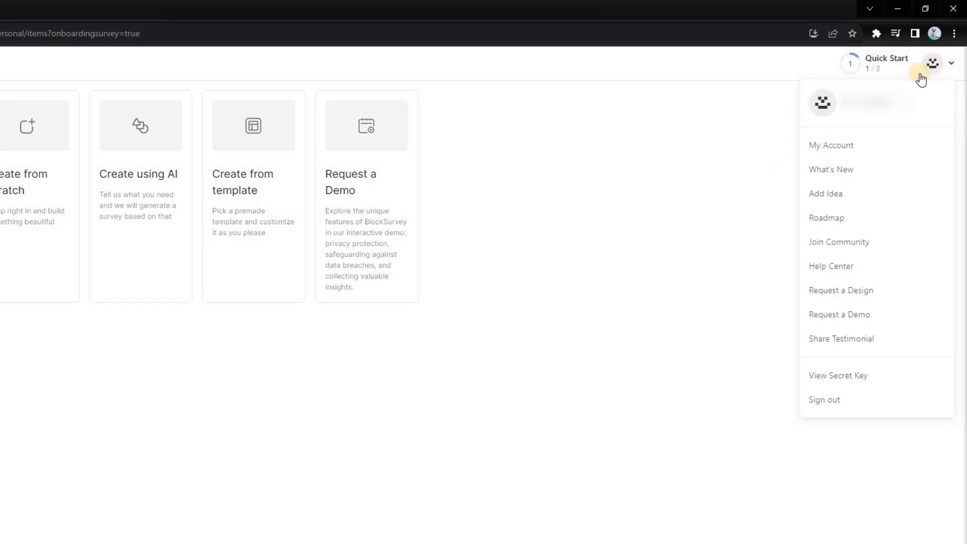
mouse_move(832, 149)
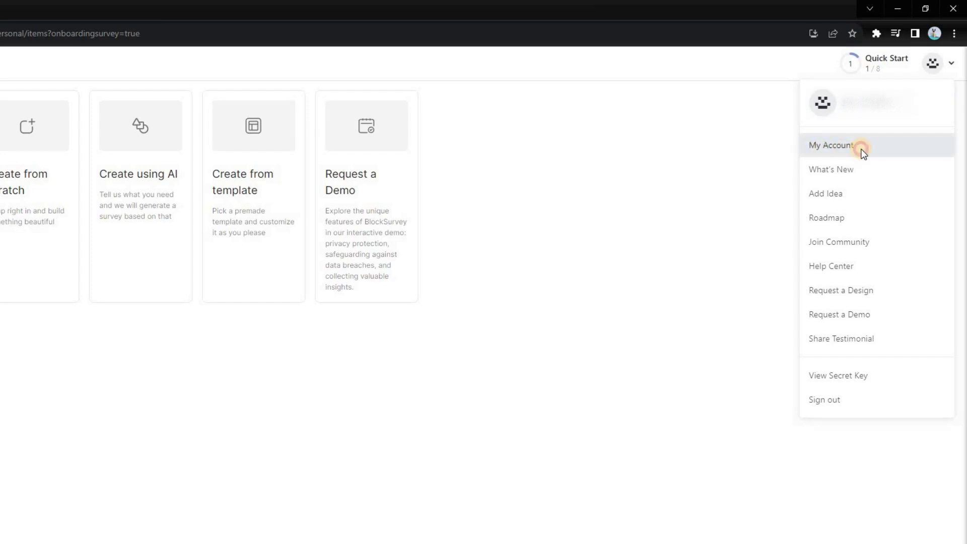
click(832, 145)
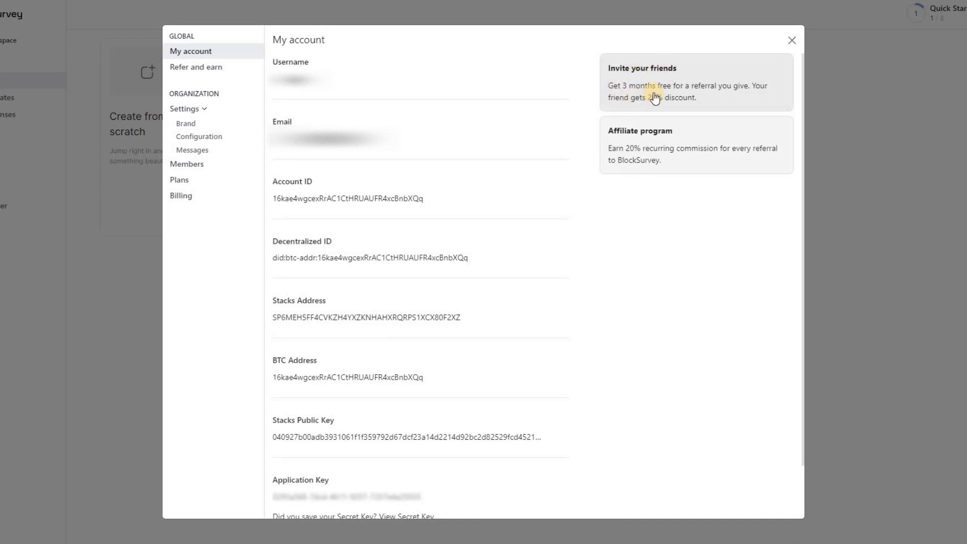
mouse_move(713, 101)
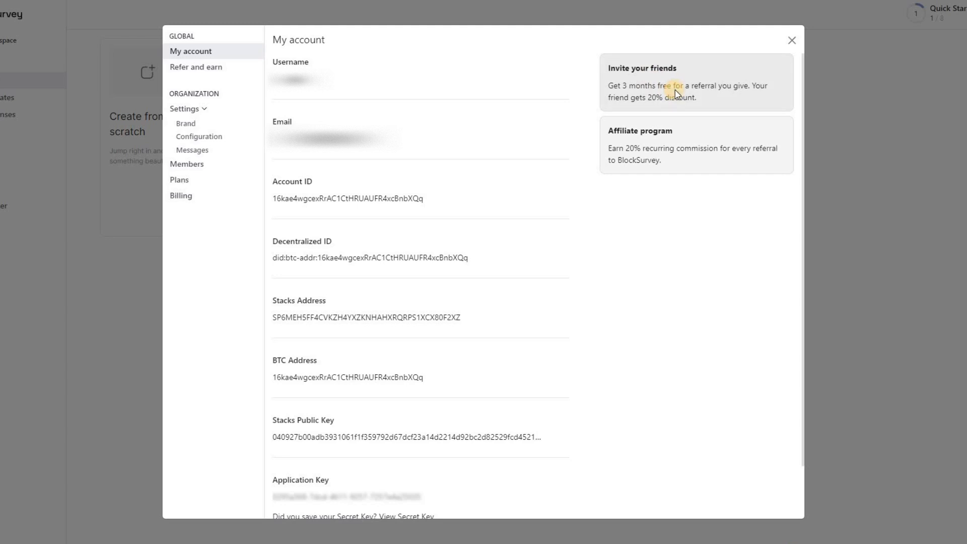
click(195, 66)
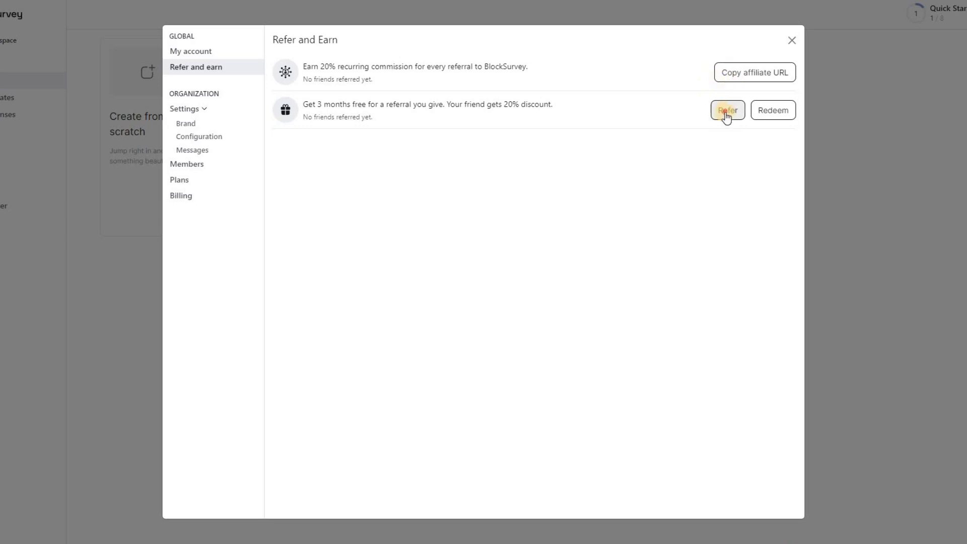
click(726, 110)
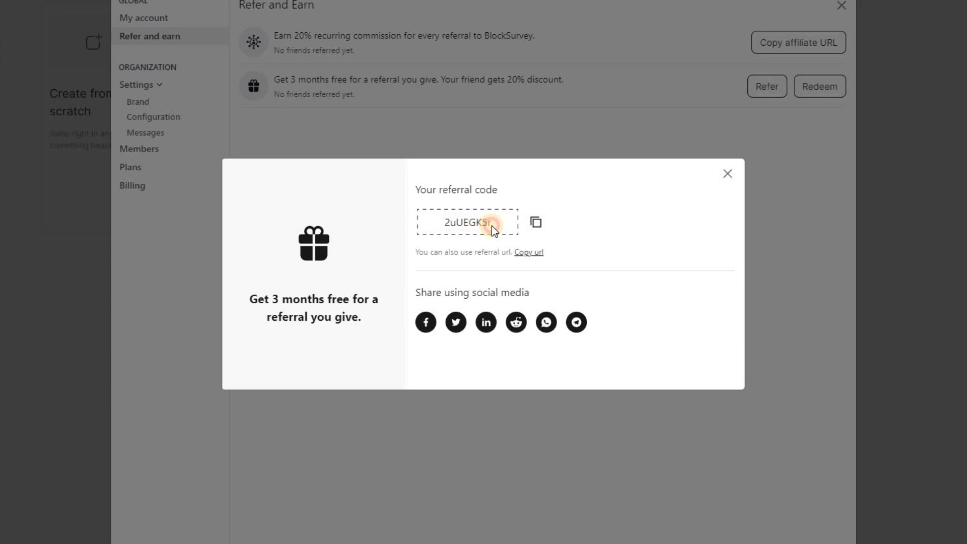
double_click(467, 222)
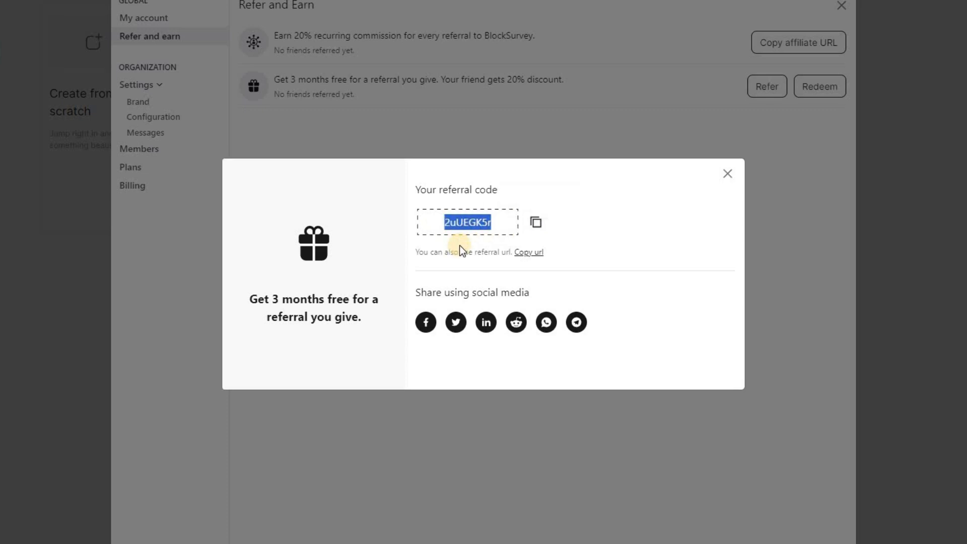
mouse_move(491, 257)
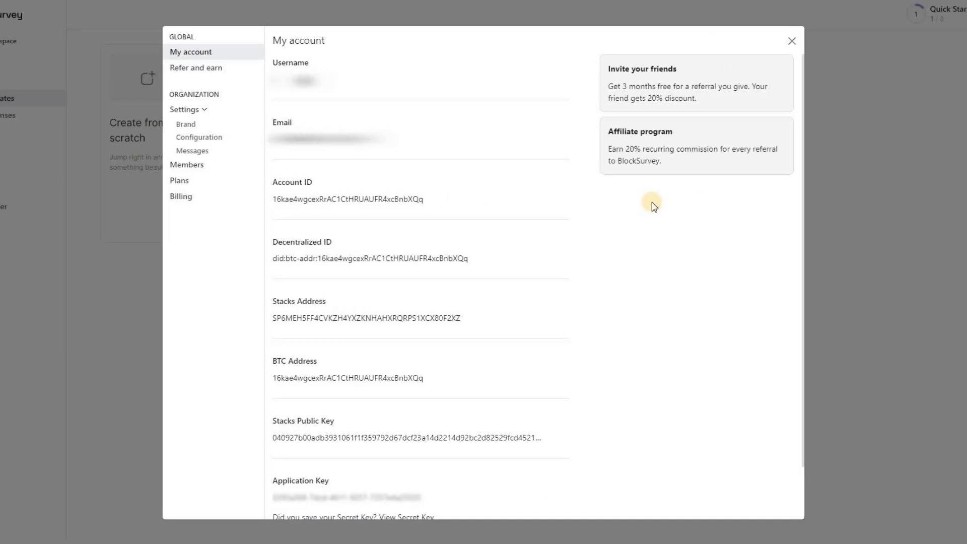
mouse_move(635, 152)
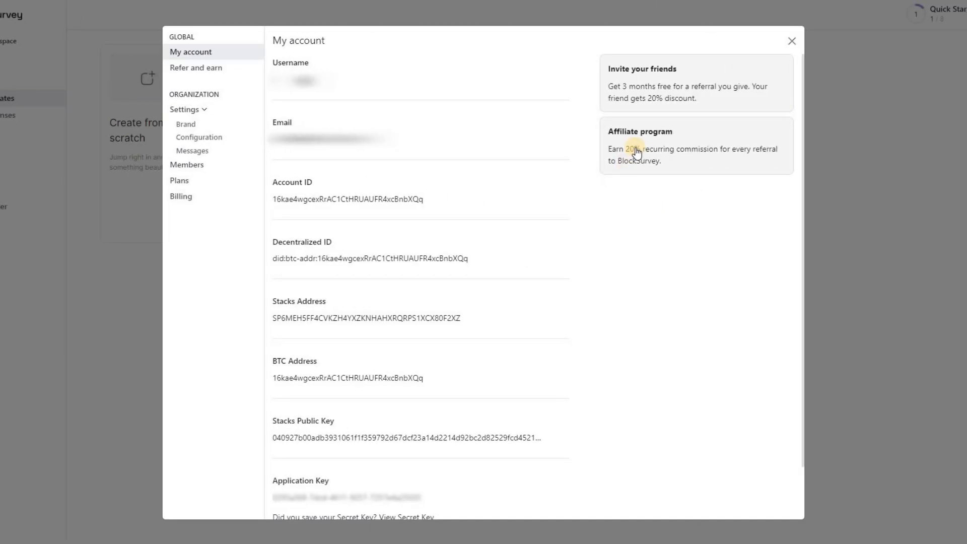
Go to the Refer and earn section and copy the affiliate URL.
click(195, 68)
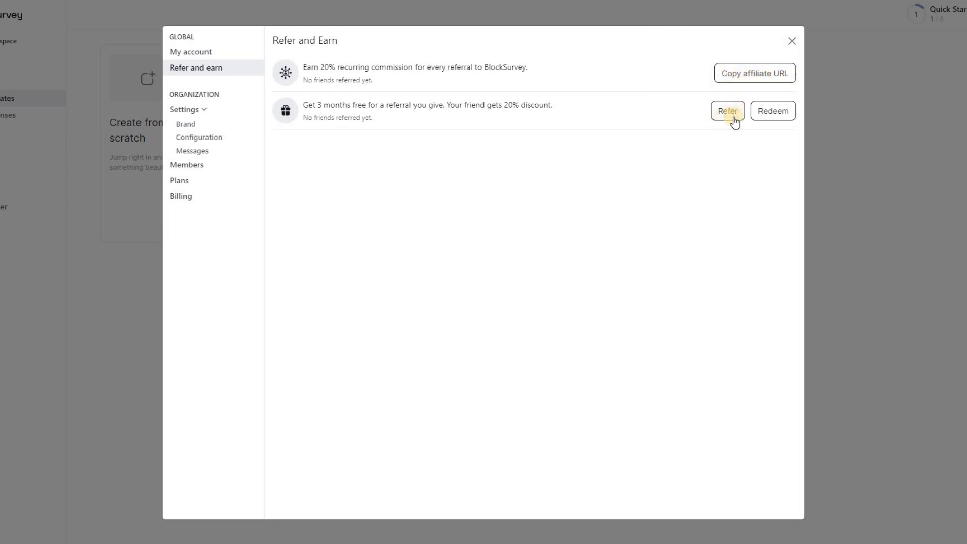
click(754, 73)
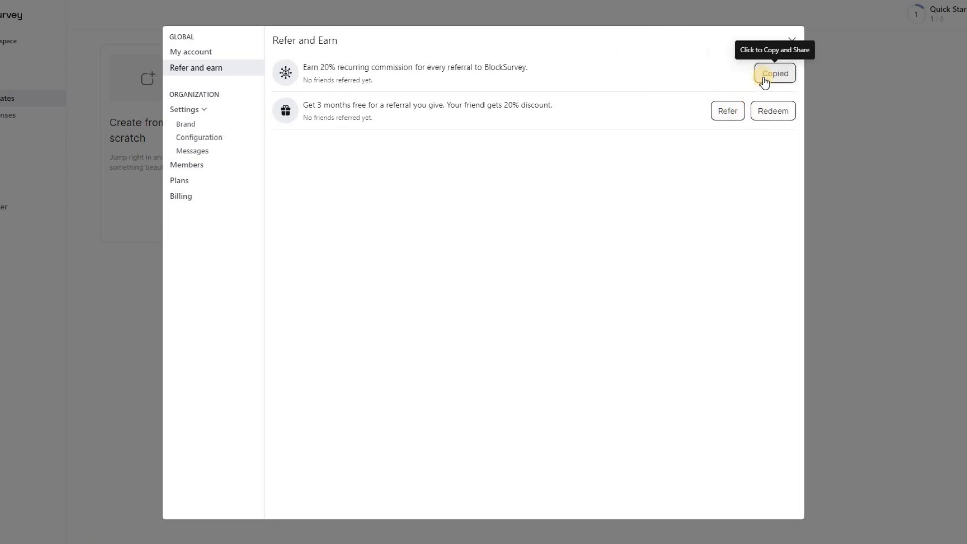